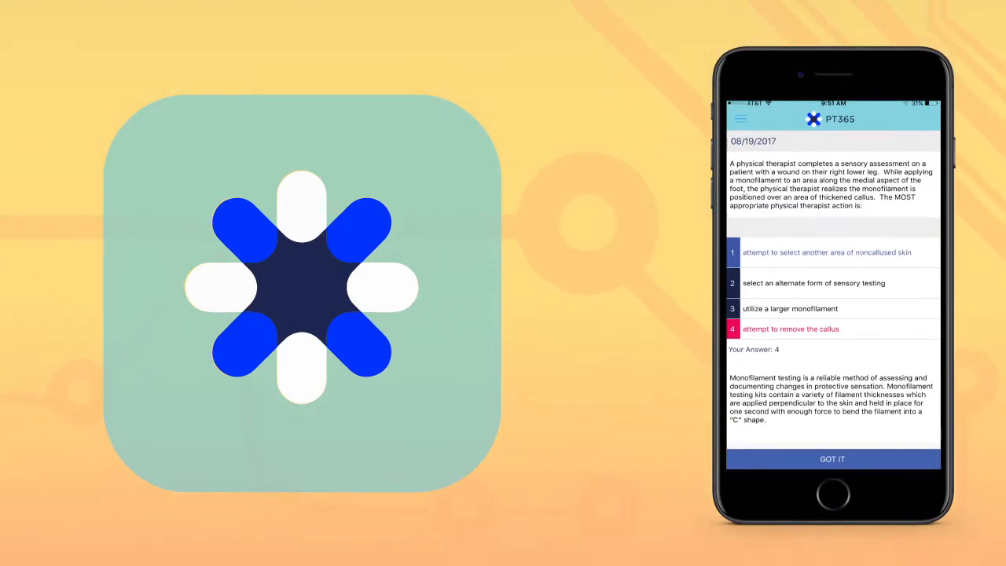
Dismiss the explanation to view the correct-answer result and peer-answer donut chart.
click(832, 458)
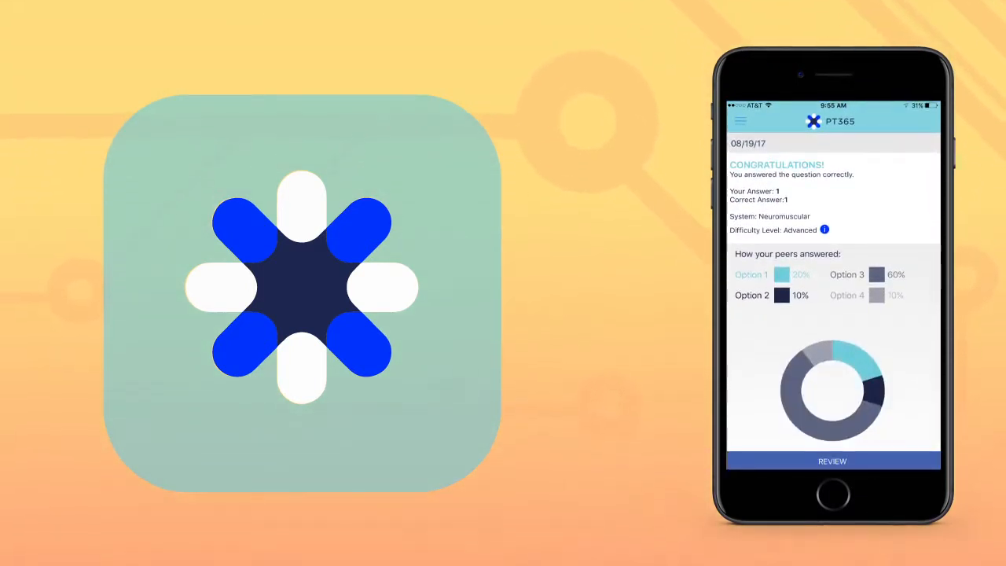